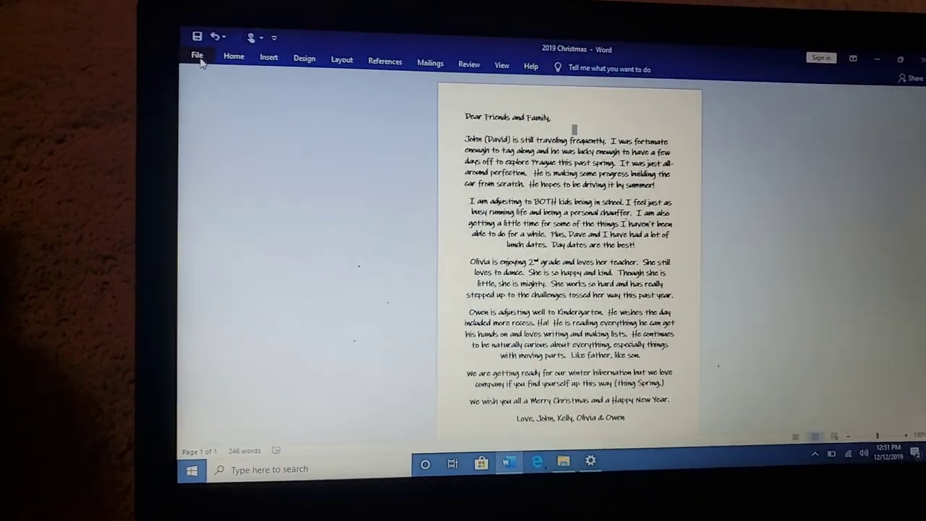
Step: Go to the Print screen for the Christmas letter via the File menu
{"action": "left_click", "coordinate": [197, 57]}
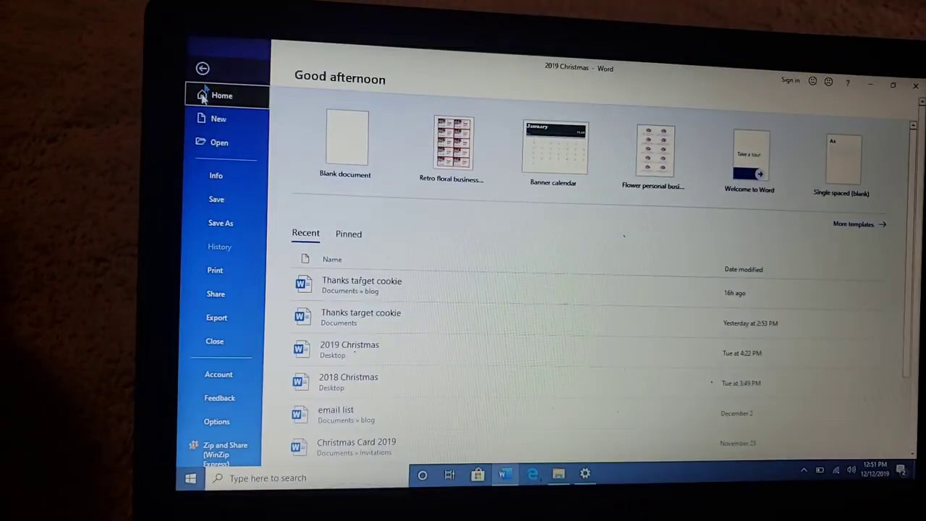
{"action": "left_click", "coordinate": [214, 271]}
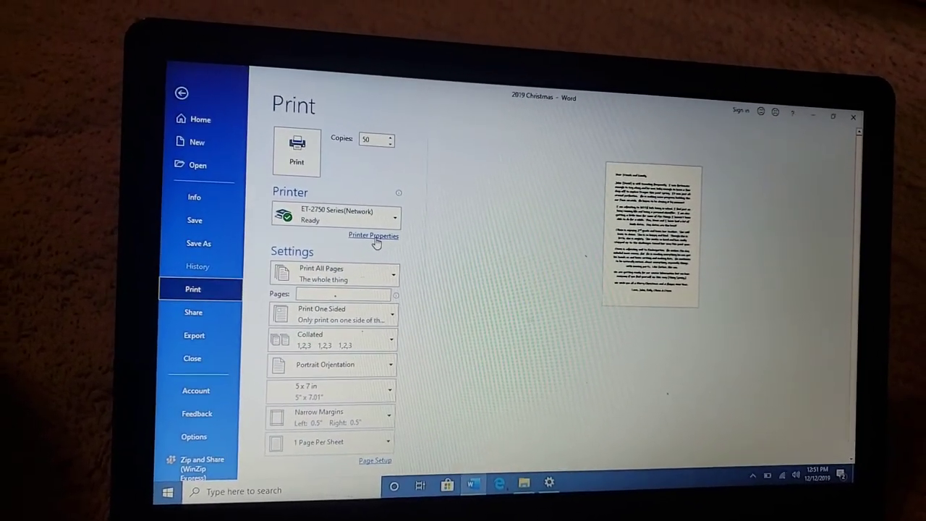
Step: Bring up the ET-2750 Printer Properties and show the Maintenance tools
{"action": "left_click", "coordinate": [373, 234]}
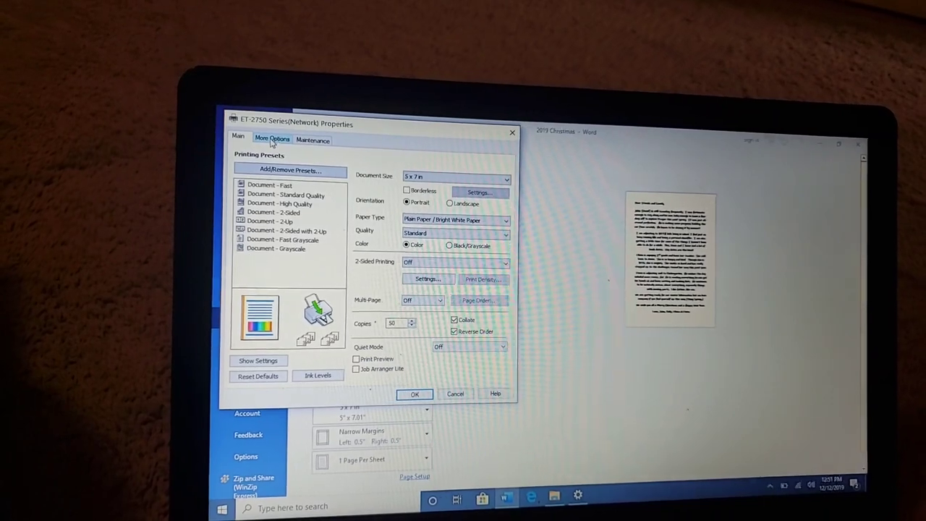
{"action": "left_click", "coordinate": [312, 139]}
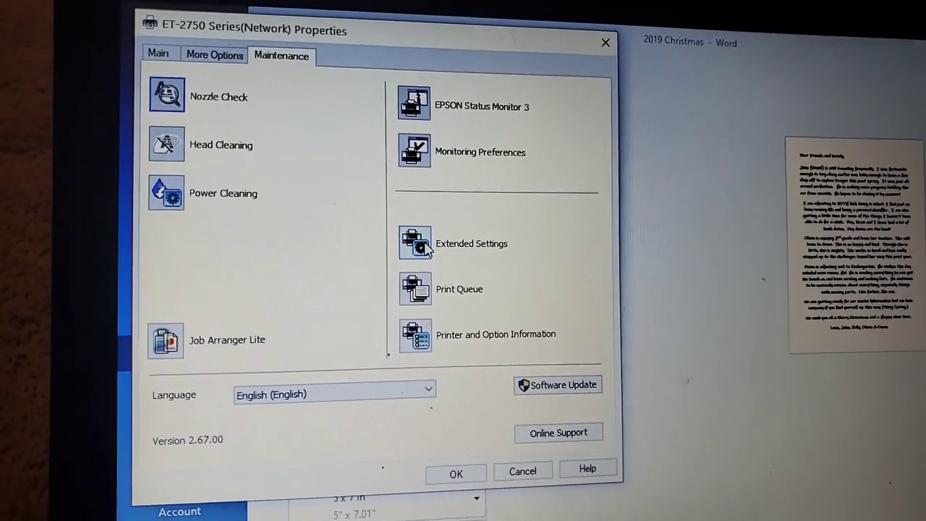
Step: Set the print density to 5 in Extended Settings and confirm with OK
{"action": "left_click", "coordinate": [414, 243]}
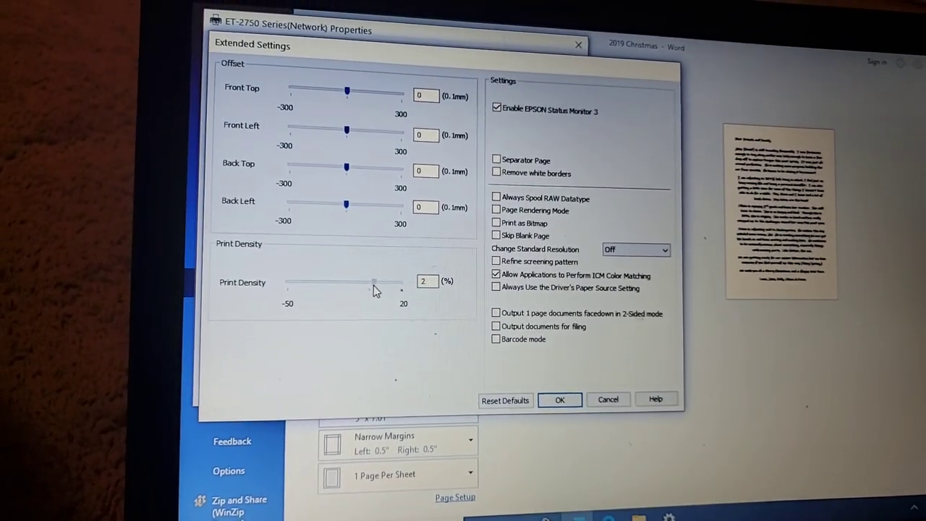
{"action": "left_click_drag", "start_coordinate": [373, 282], "coordinate": [376, 284]}
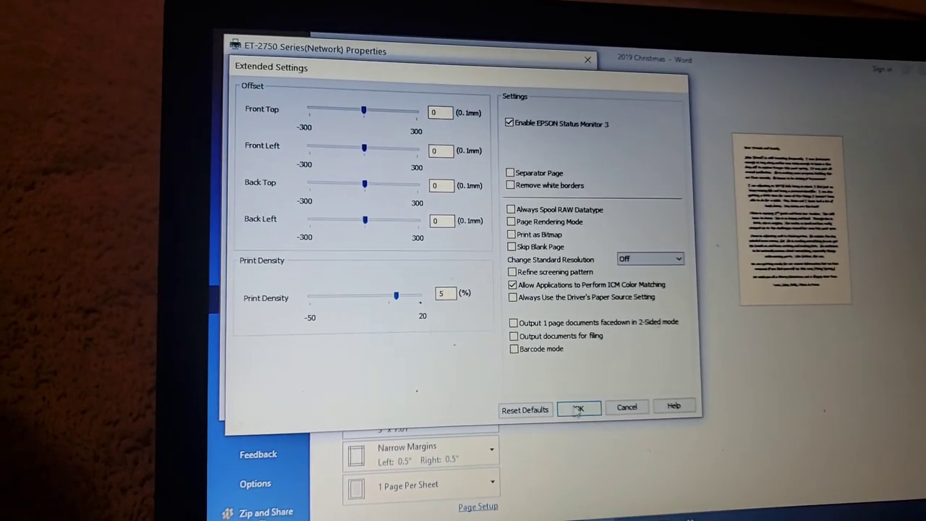
{"action": "left_click", "coordinate": [579, 410]}
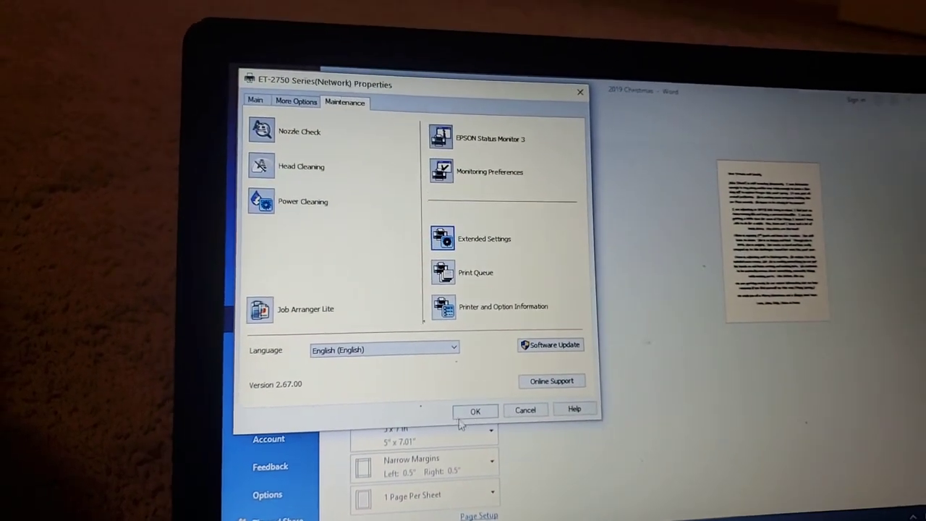
Step: Confirm the ET-2750 properties and return to Word's print settings with 50 copies
{"action": "left_click", "coordinate": [475, 411]}
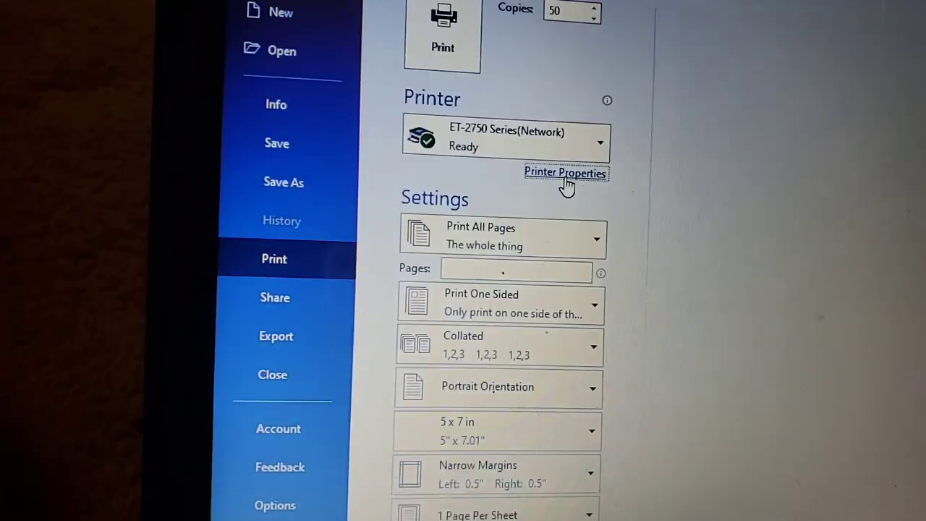
{"action": "left_click", "coordinate": [566, 172]}
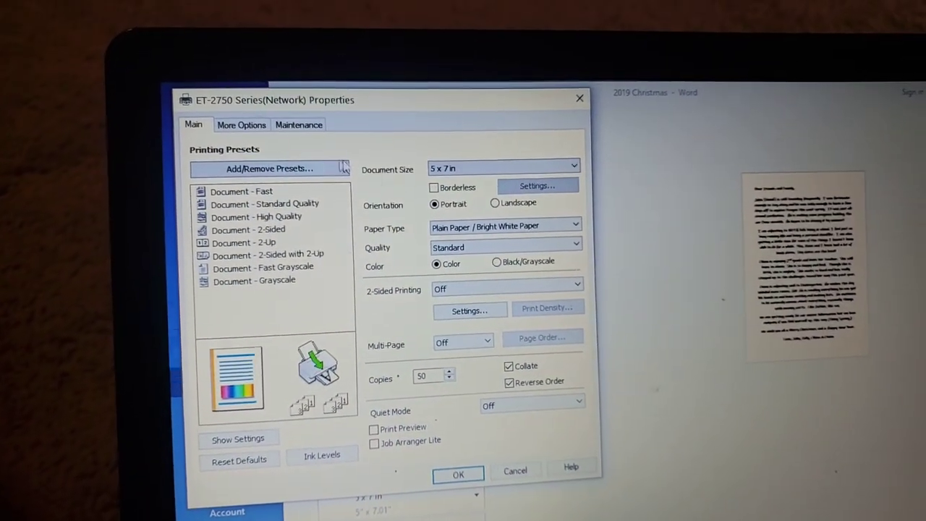
{"action": "left_click", "coordinate": [298, 124]}
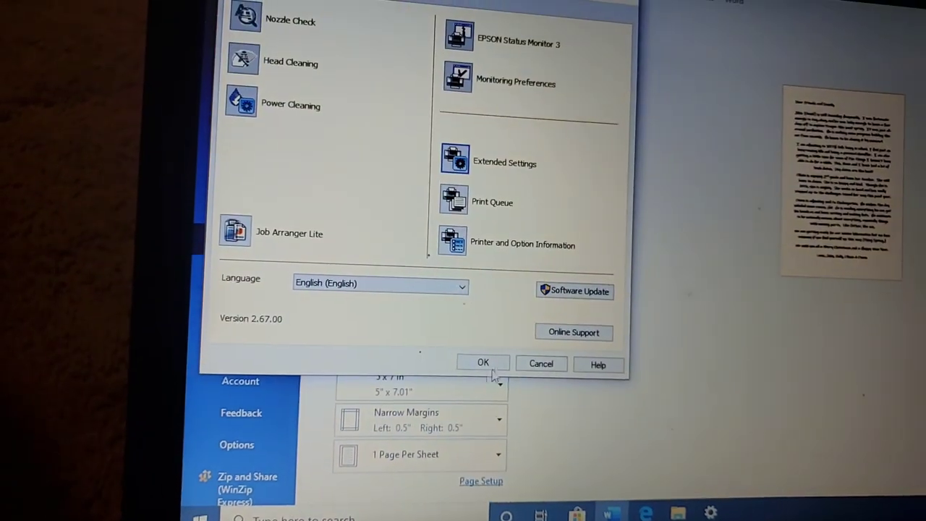
{"action": "left_click", "coordinate": [484, 362]}
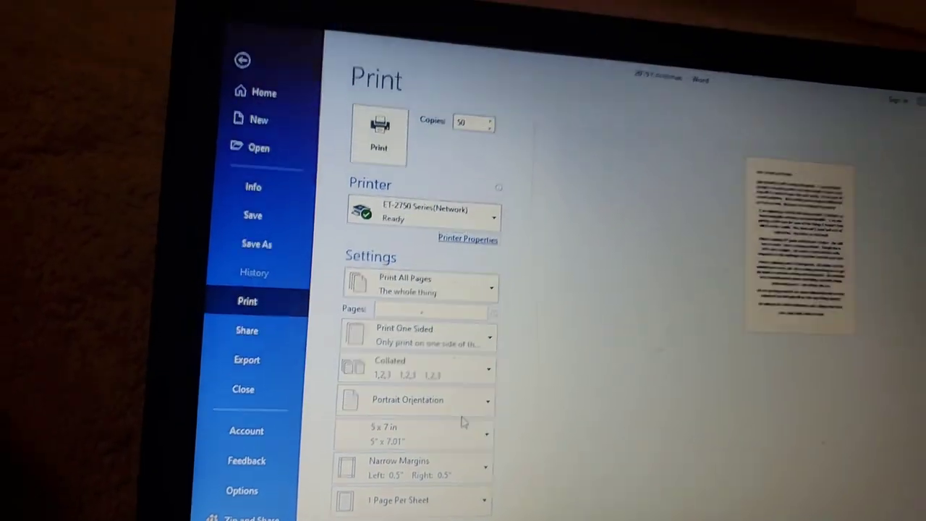